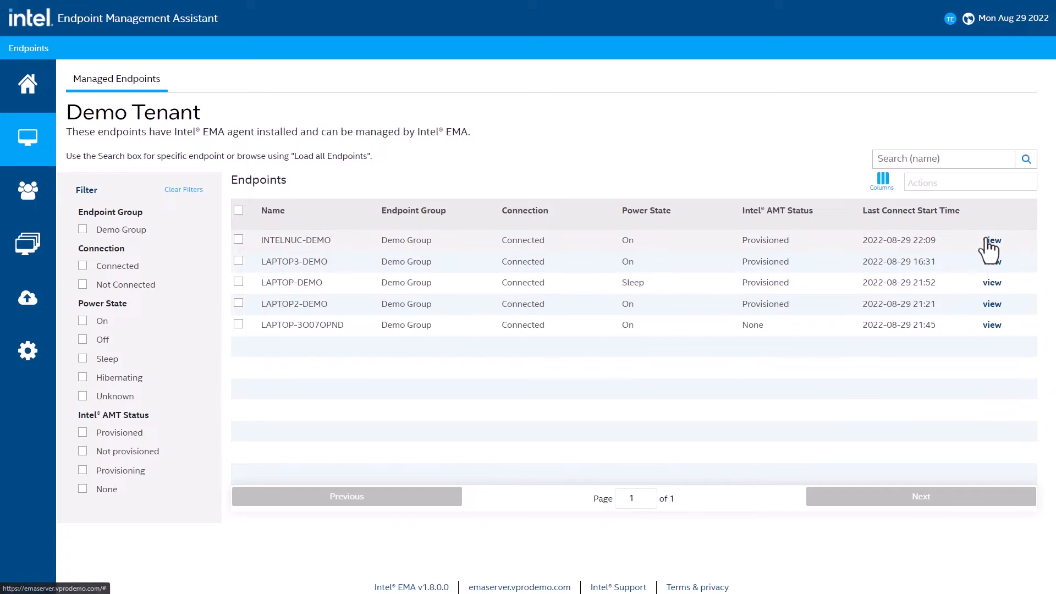
View the INTELNUC-DEMO endpoint from the Endpoints list
{"action": "left_click", "coordinate": [991, 241]}
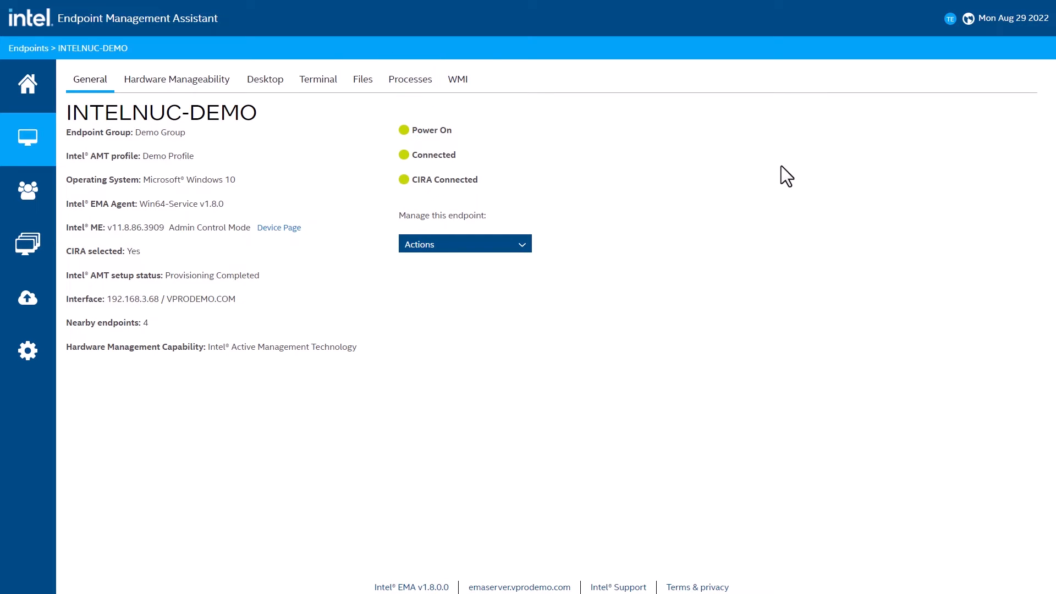
{"action": "mouse_move", "coordinate": [394, 138]}
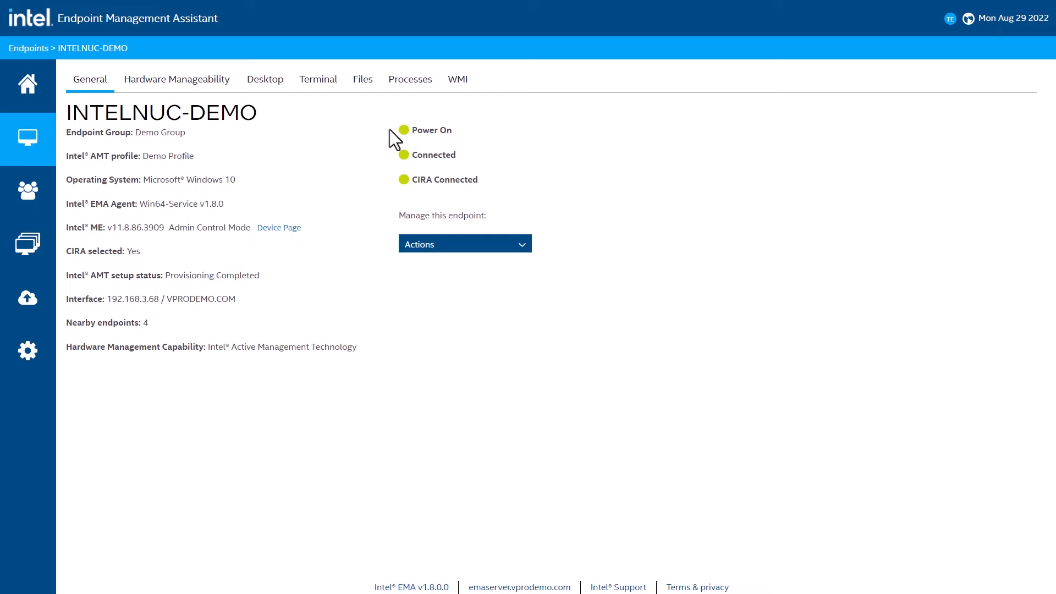
Check INTELNUC-DEMO's System Status under Hardware Manageability, then open the Remote Desktop page
{"action": "left_click", "coordinate": [177, 79]}
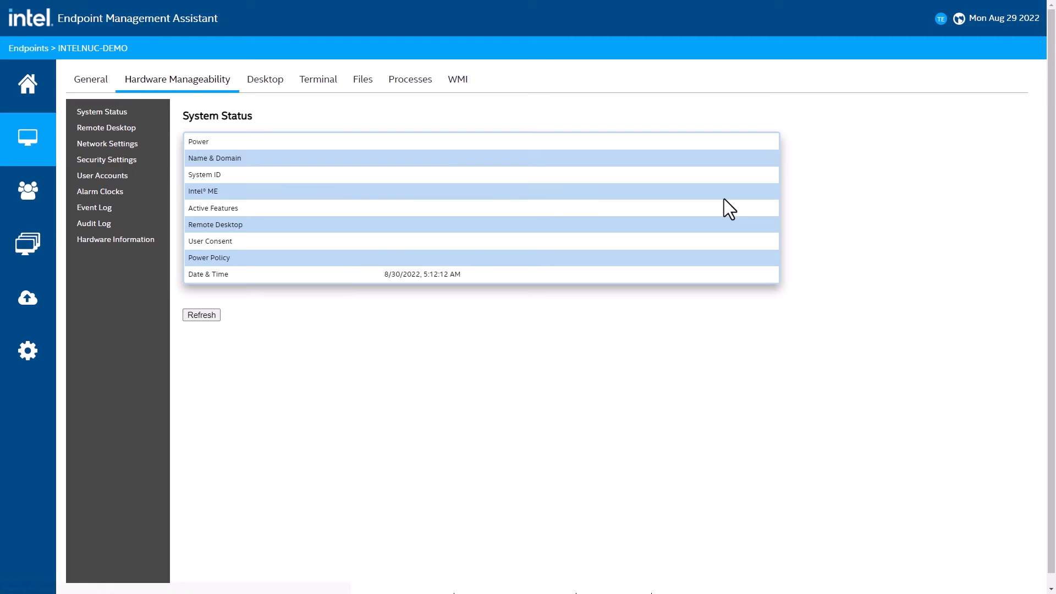
{"action": "left_click", "coordinate": [201, 315]}
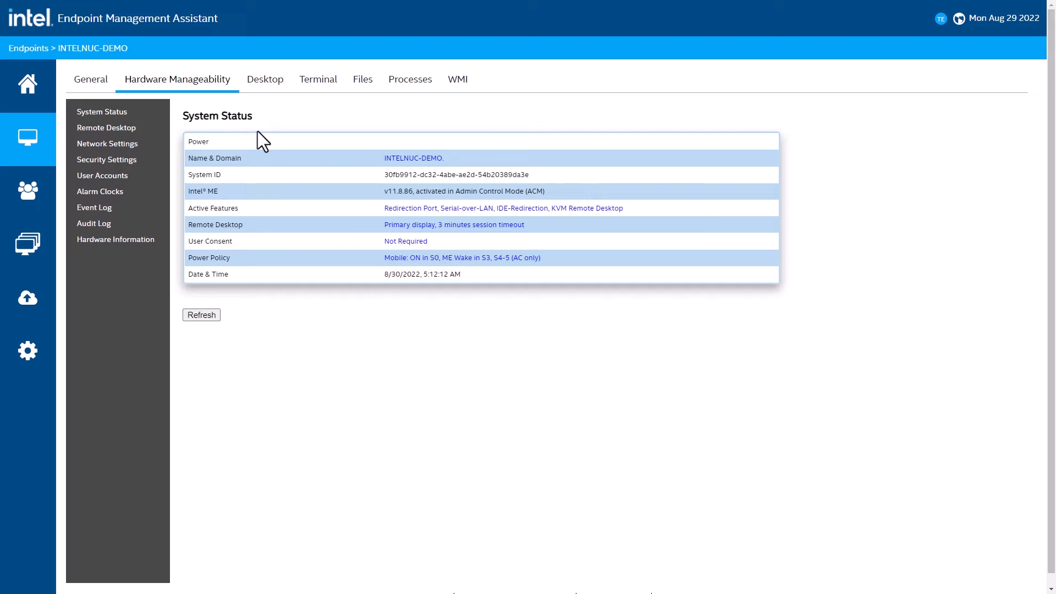
{"action": "left_click", "coordinate": [106, 127]}
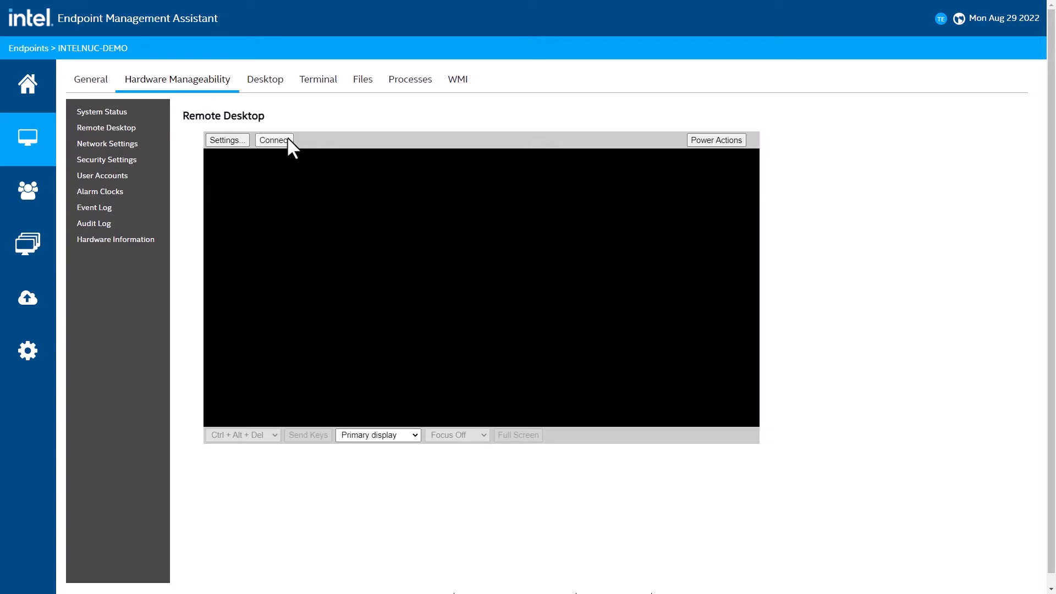
Connect the hardware remote desktop viewer to INTELNUC-DEMO
{"action": "left_click", "coordinate": [273, 141]}
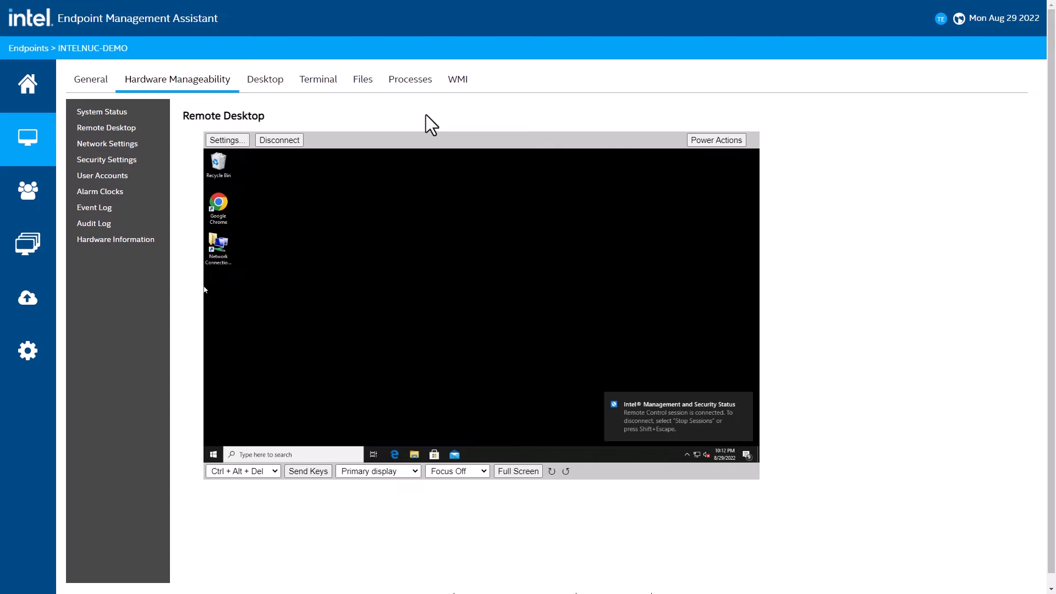
Send a Force Reset power command to INTELNUC-DEMO and confirm it
{"action": "left_click", "coordinate": [715, 139]}
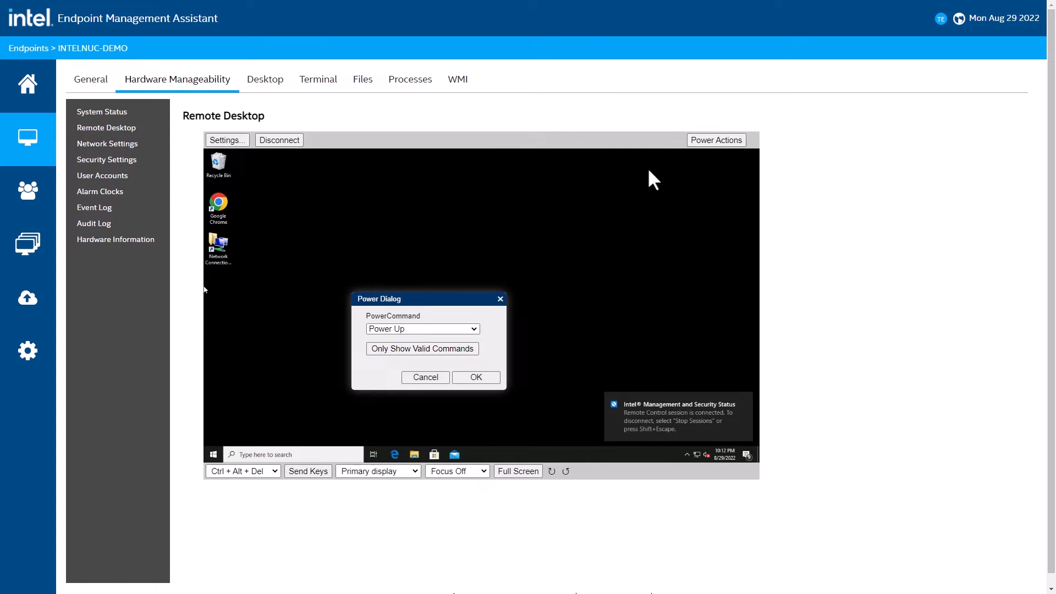
{"action": "left_click", "coordinate": [422, 329]}
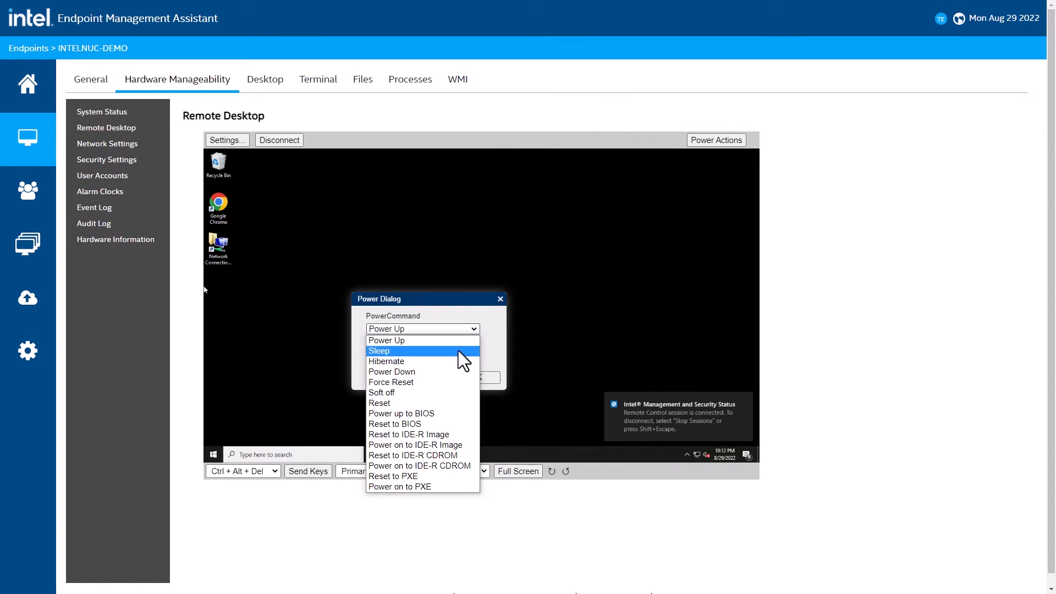
{"action": "left_click", "coordinate": [390, 382]}
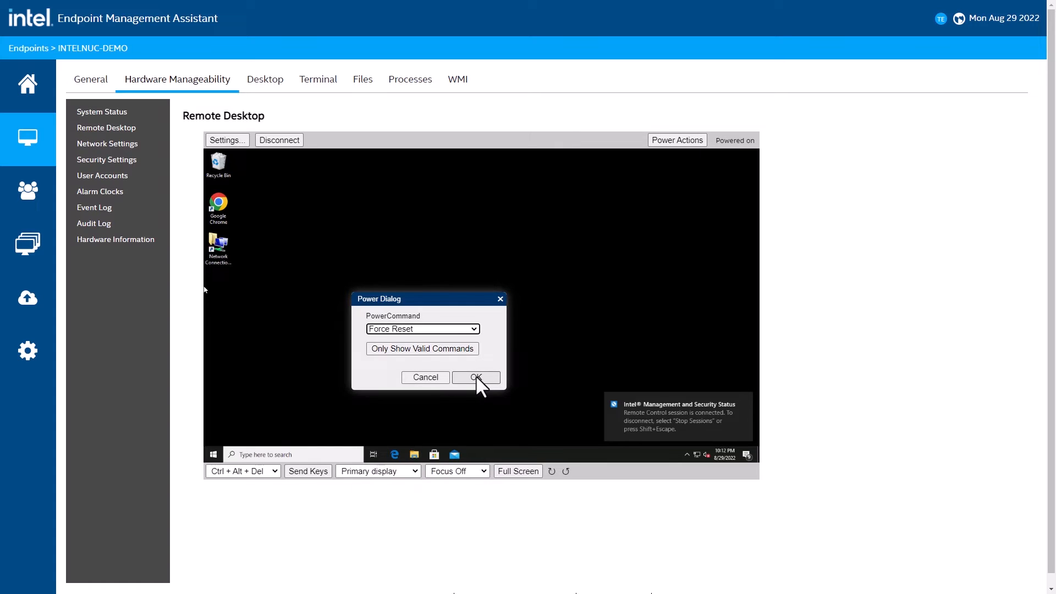
{"action": "left_click", "coordinate": [475, 378]}
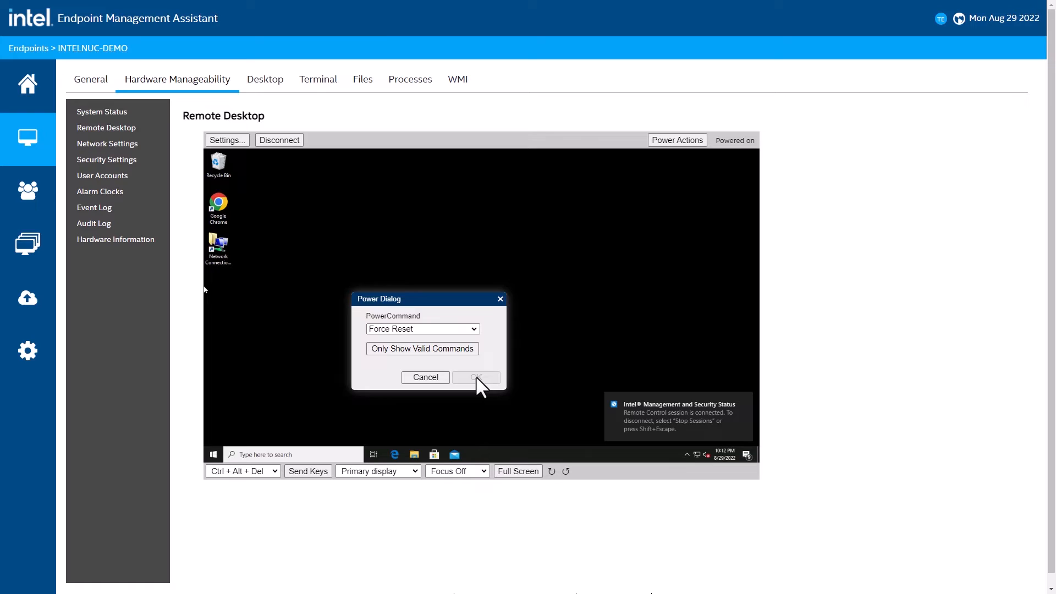
{"action": "left_click", "coordinate": [475, 376]}
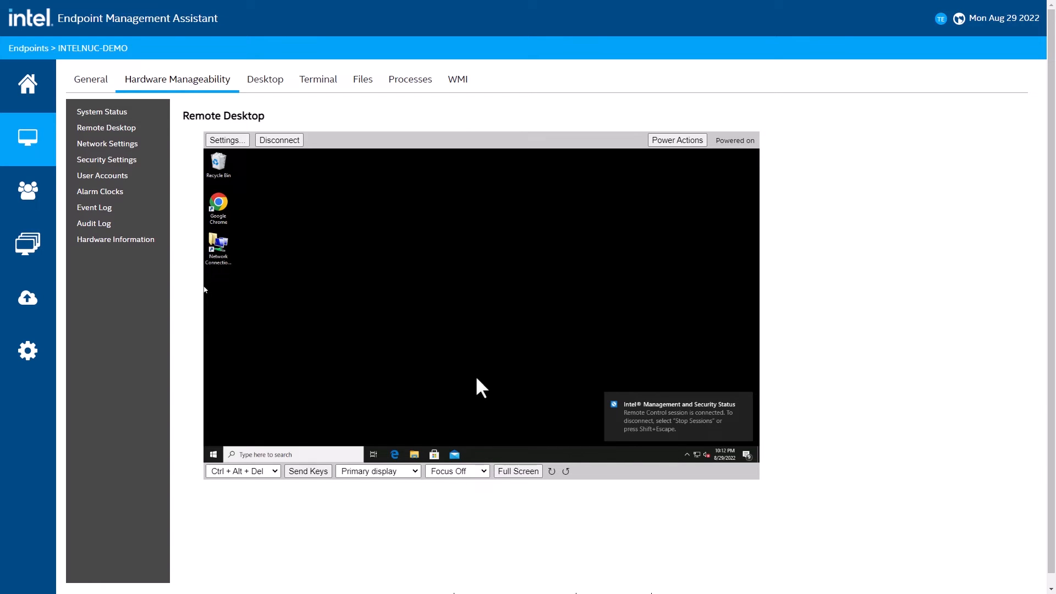
{"action": "mouse_move", "coordinate": [461, 528]}
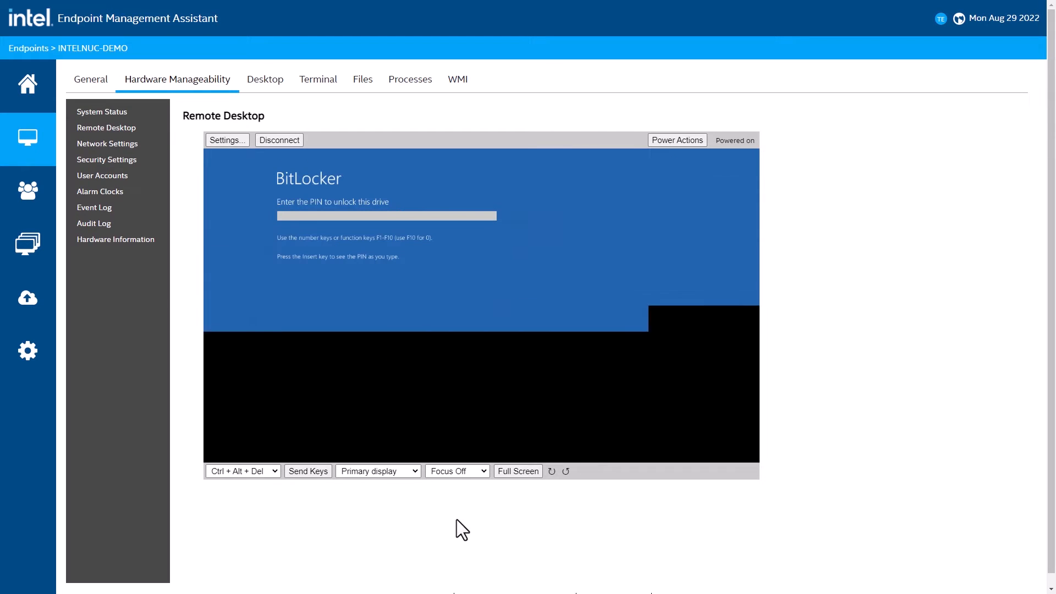
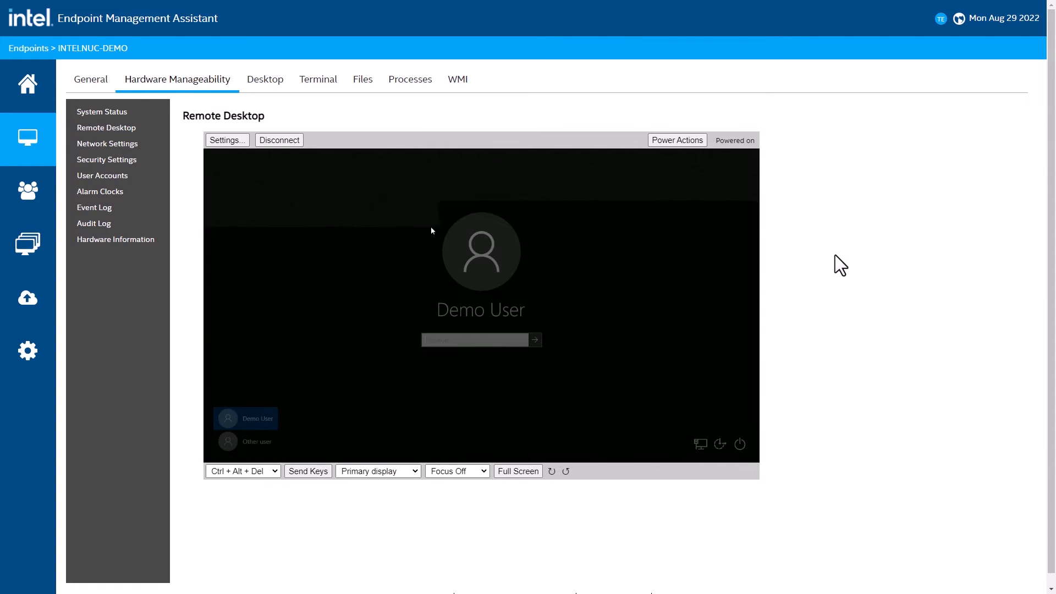
{"action": "left_click", "coordinate": [245, 417]}
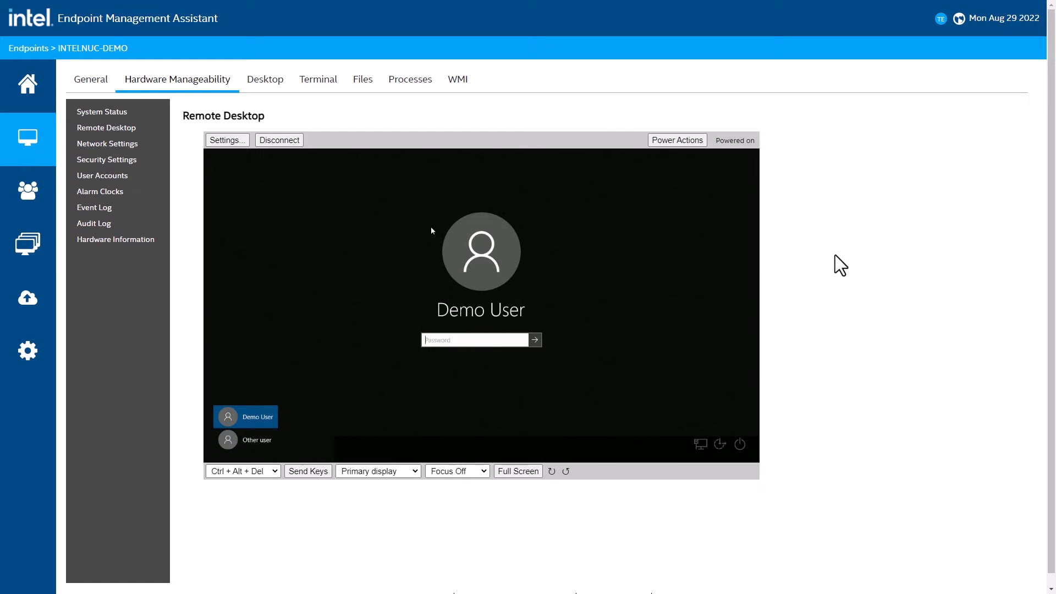
{"action": "left_click", "coordinate": [534, 340]}
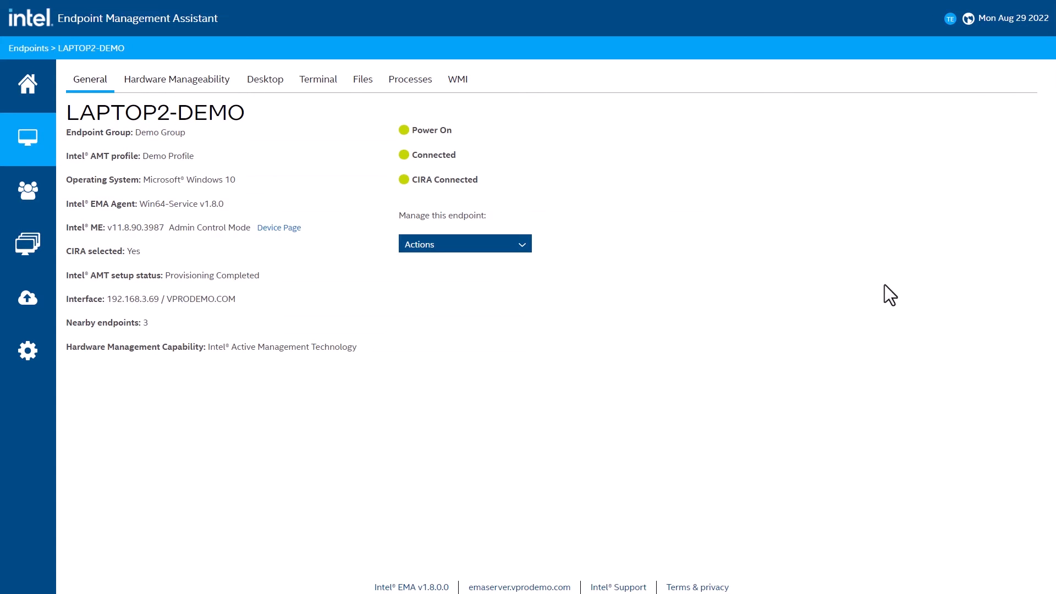
Connect remote desktop to LAPTOP2-DEMO and send Ctrl+Alt+Del to reach security options
{"action": "left_click", "coordinate": [265, 79]}
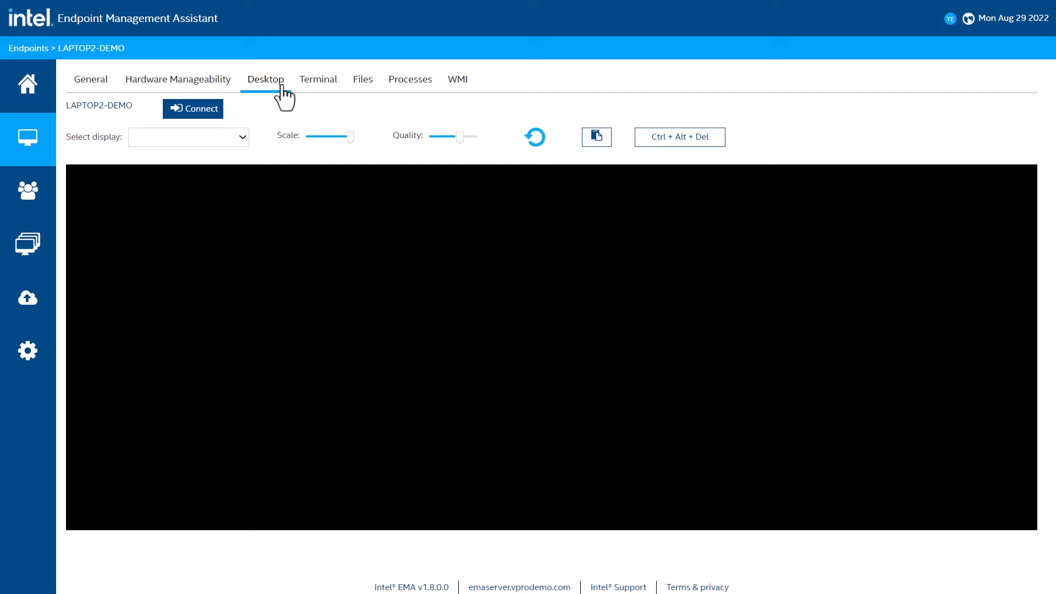
{"action": "left_click", "coordinate": [193, 109]}
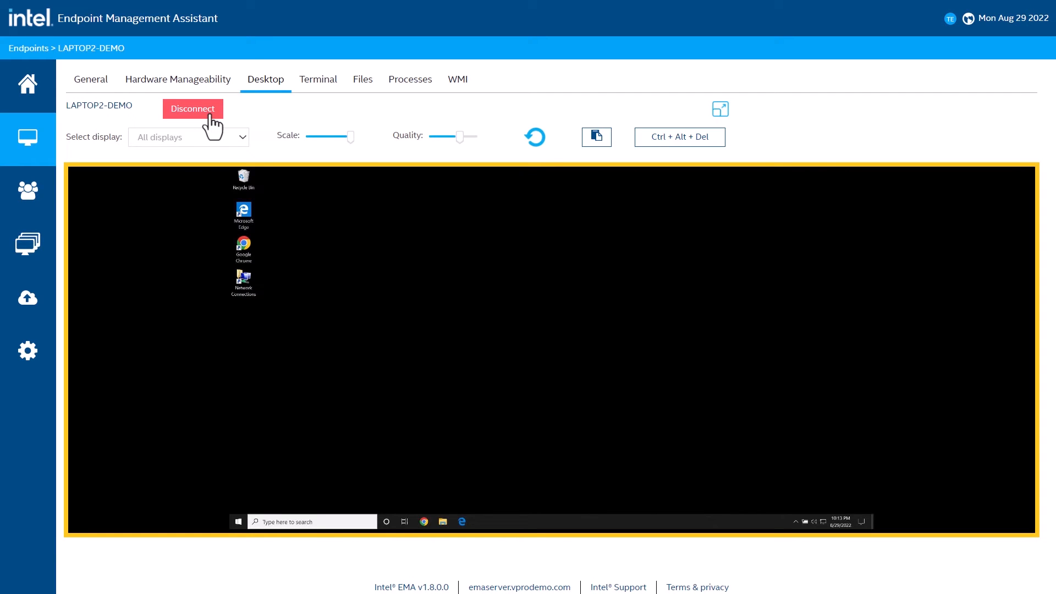
{"action": "mouse_move", "coordinate": [209, 186]}
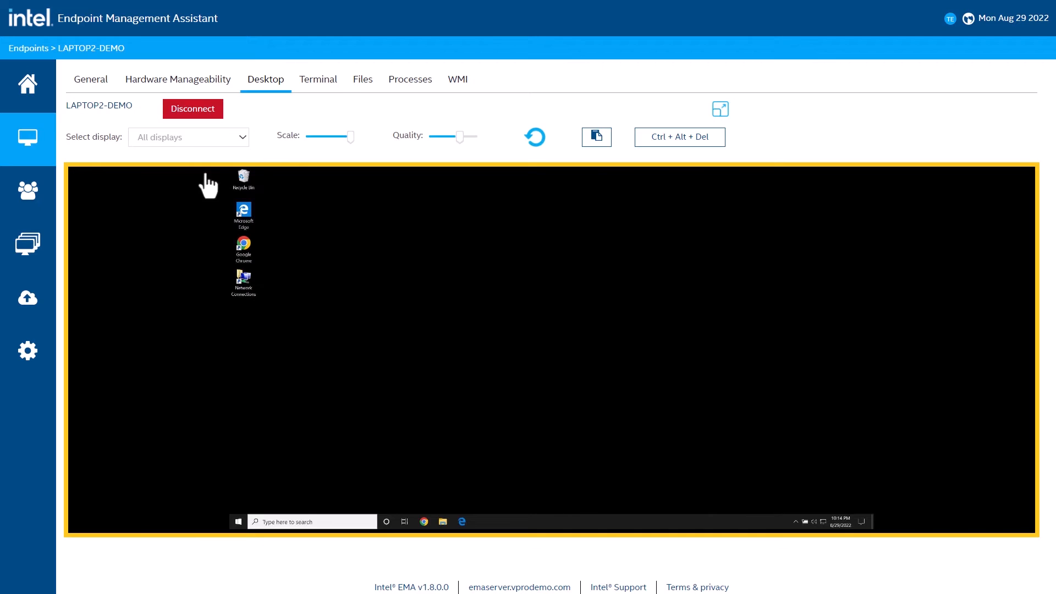
{"action": "left_click", "coordinate": [238, 521]}
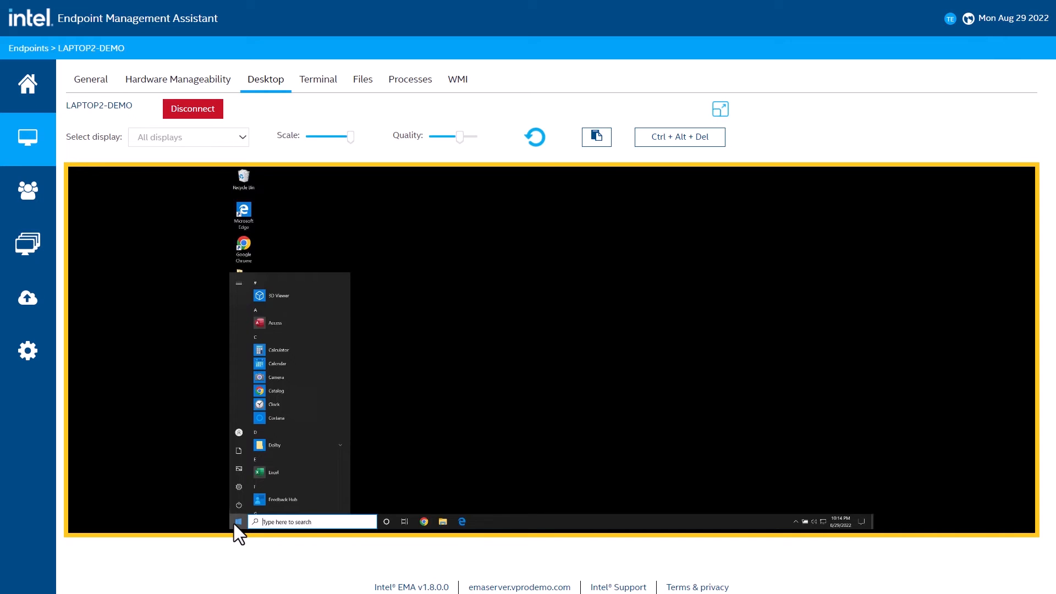
{"action": "left_click", "coordinate": [679, 137]}
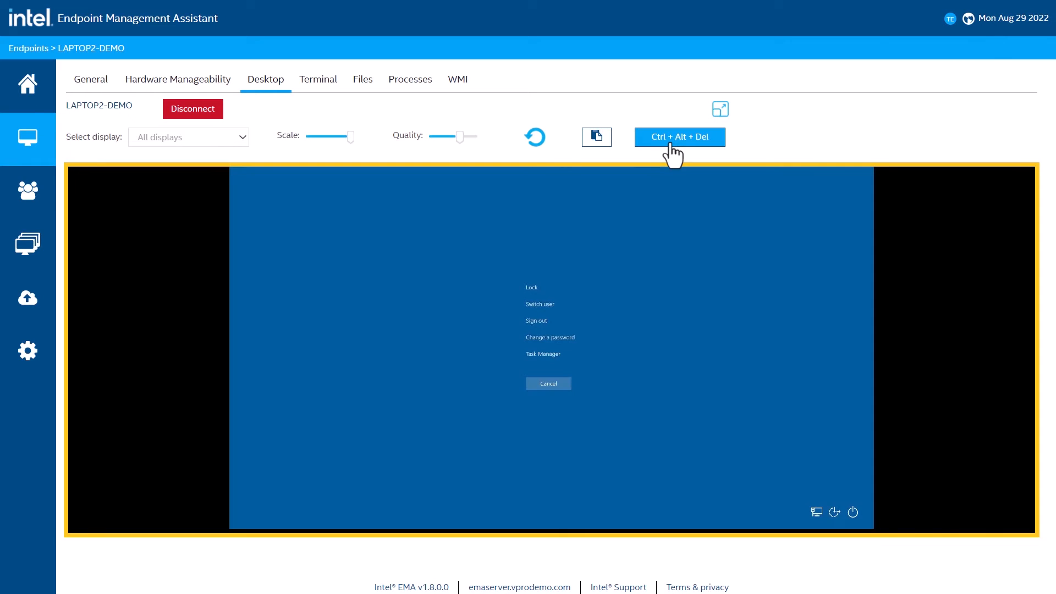
{"action": "mouse_move", "coordinate": [562, 367]}
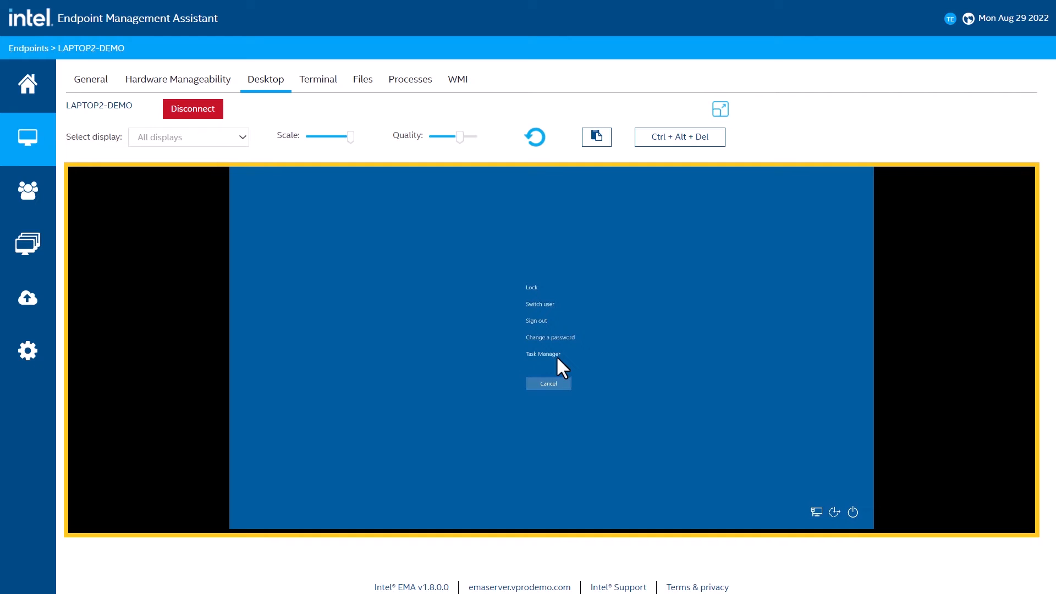
Launch Task Manager on LAPTOP2-DEMO, then disconnect the remote desktop session
{"action": "left_click", "coordinate": [544, 354]}
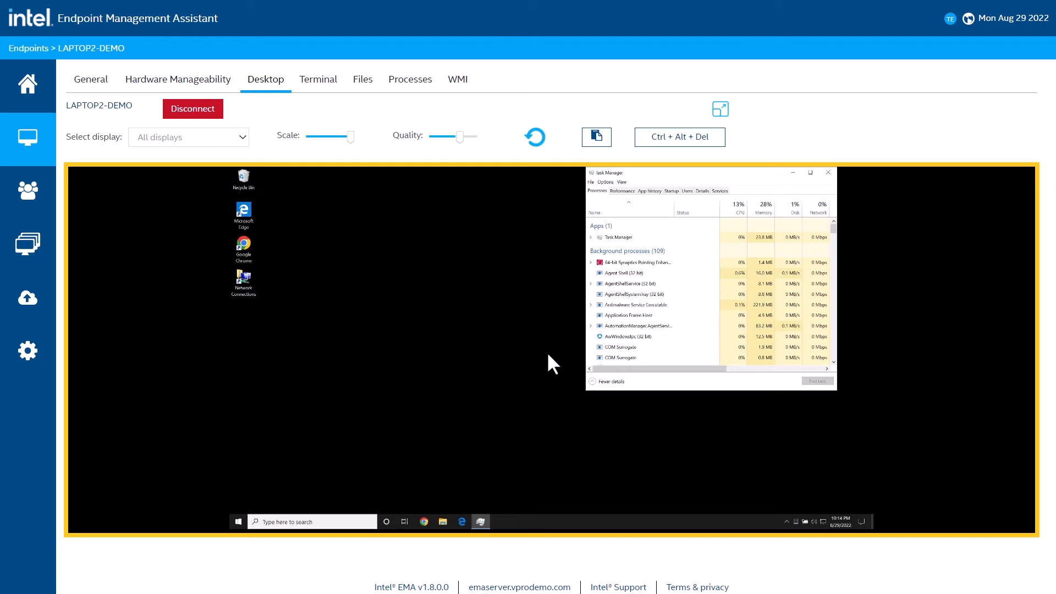
{"action": "left_click", "coordinate": [192, 108]}
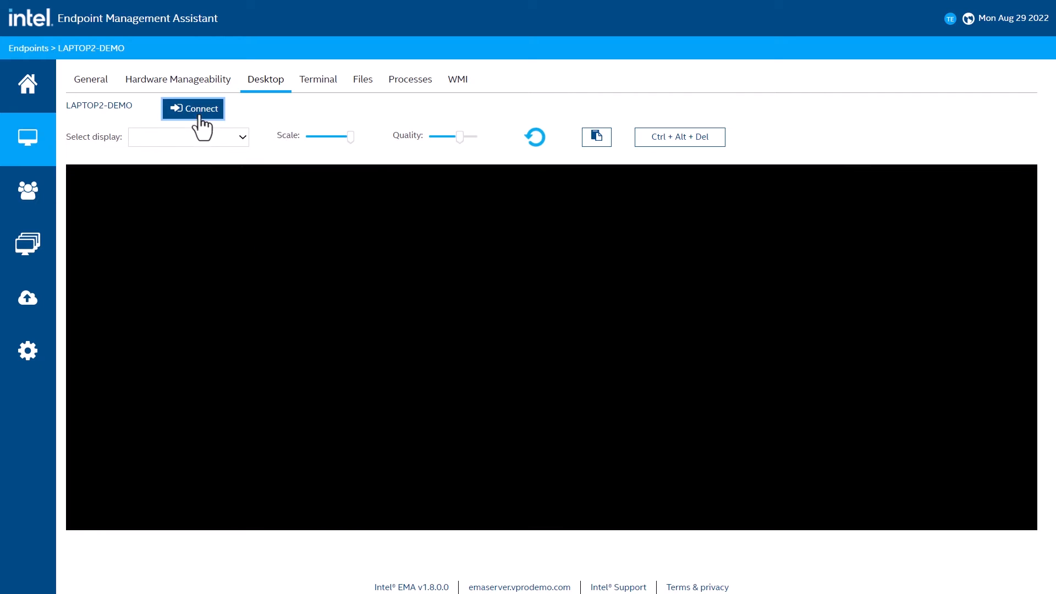
{"action": "mouse_move", "coordinate": [324, 90]}
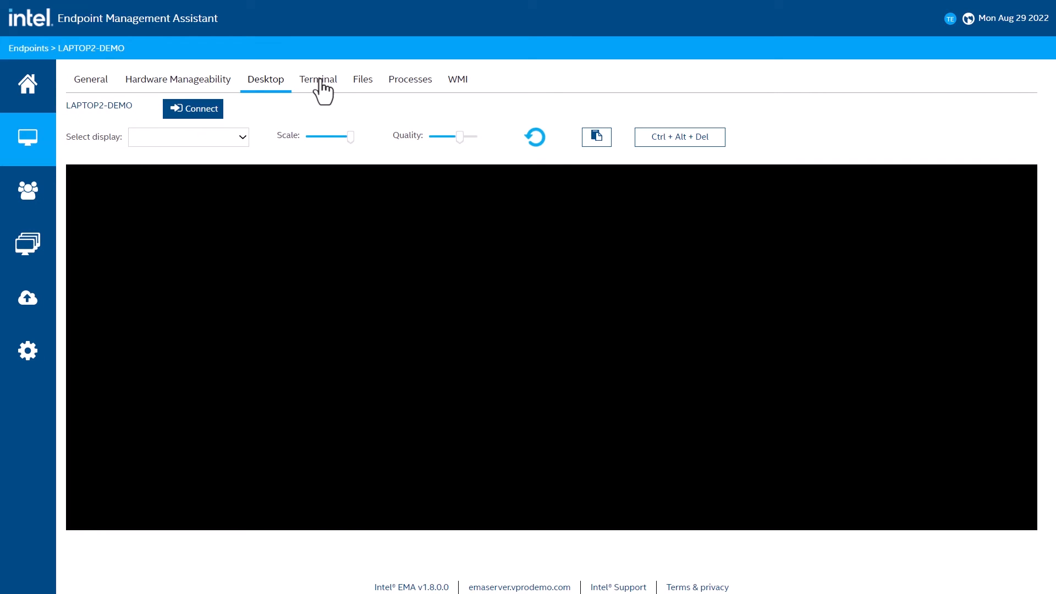
In the remote terminal, start CMD and run dir on the EMA Agent folder
{"action": "left_click", "coordinate": [318, 78]}
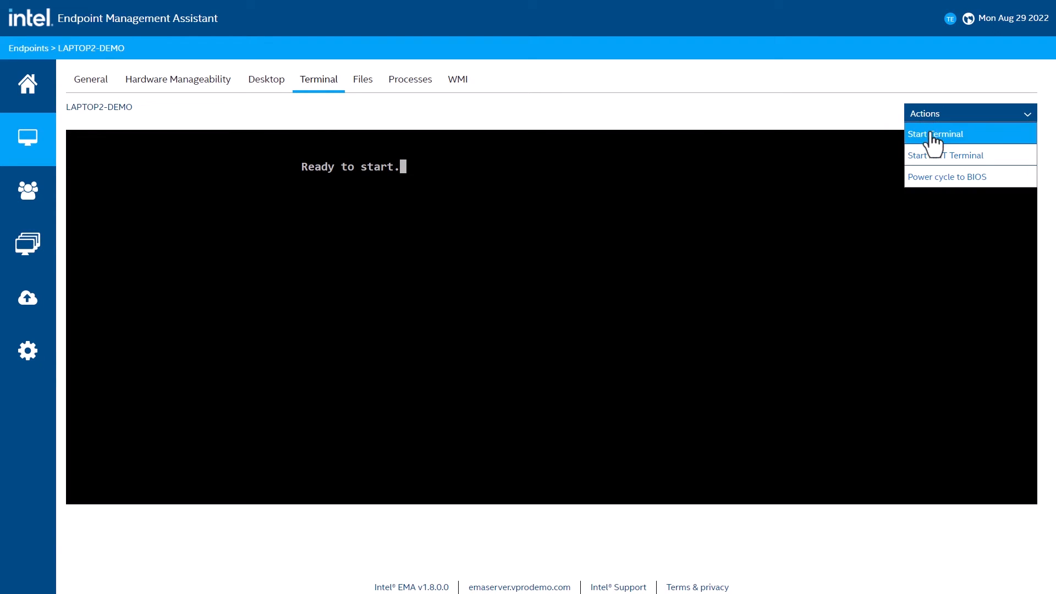
{"action": "left_click", "coordinate": [936, 135]}
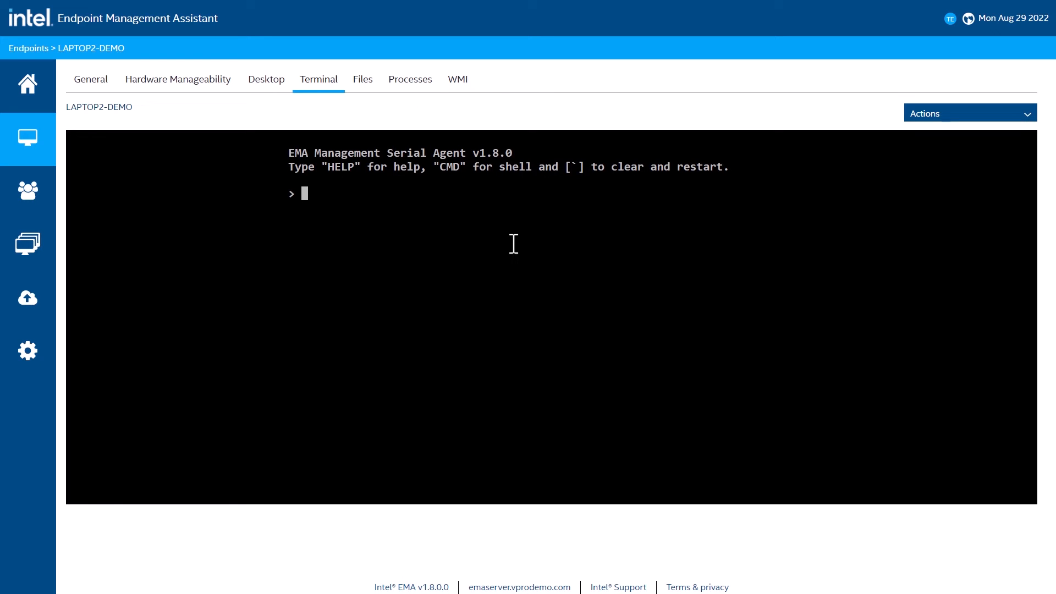
{"action": "key", "text": "`"}
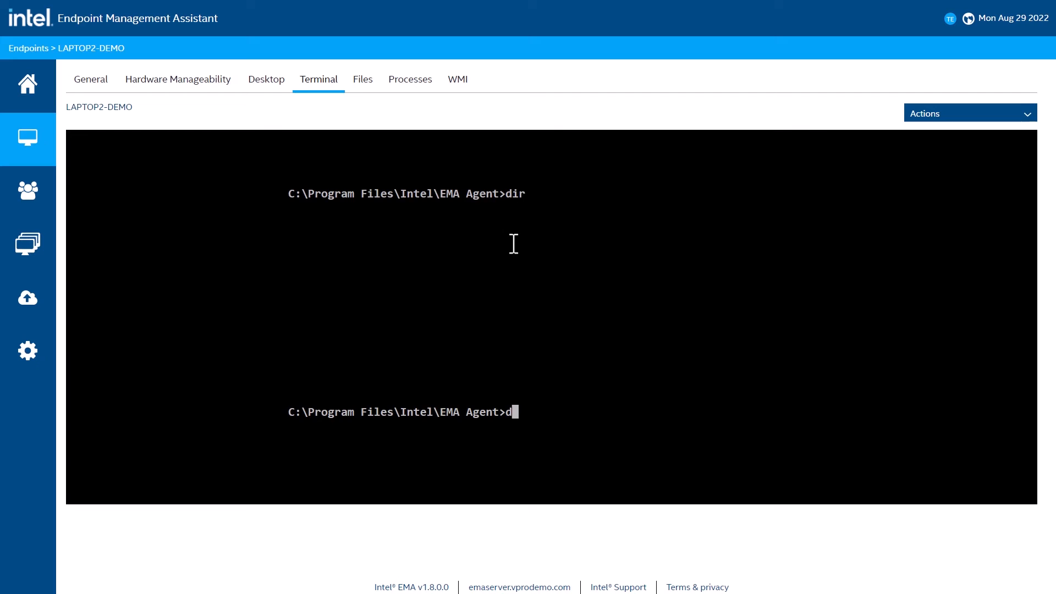
{"action": "key", "text": "Return"}
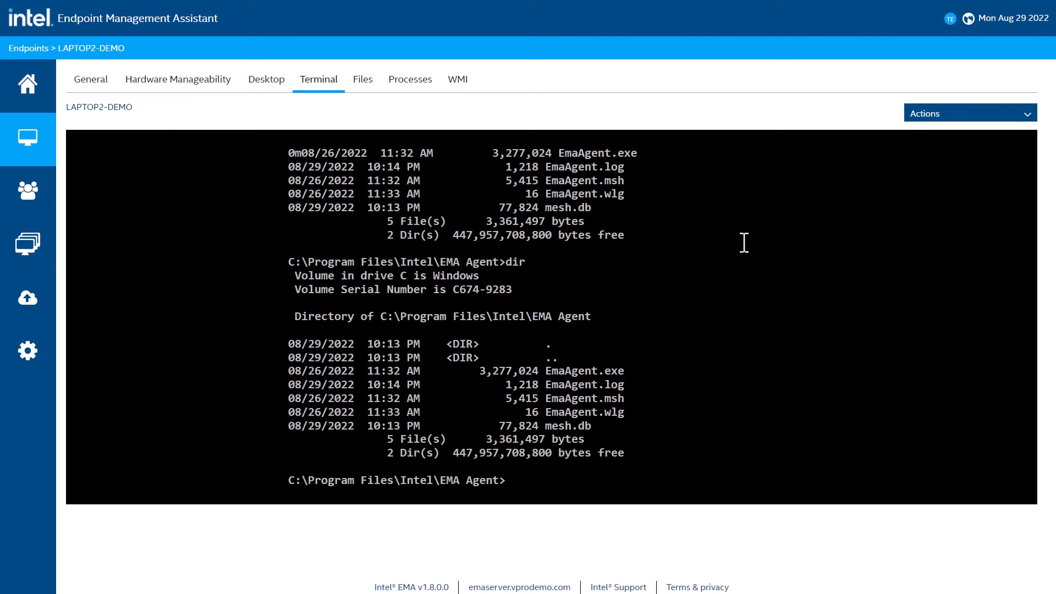
{"action": "mouse_move", "coordinate": [936, 128]}
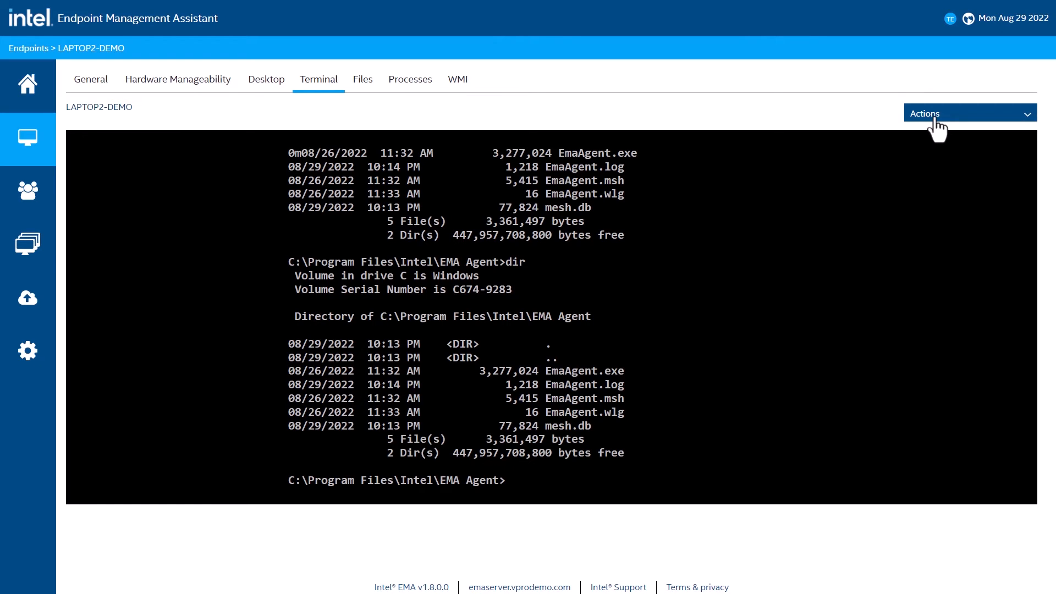
Start the AMT terminal and power cycle LAPTOP2-DEMO into BIOS
{"action": "left_click", "coordinate": [969, 112]}
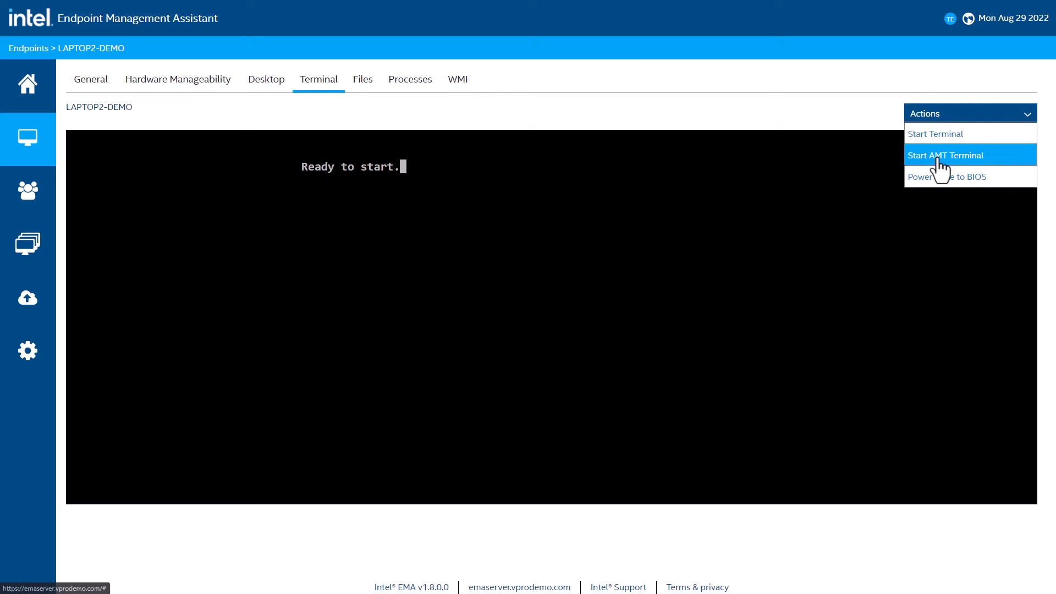
{"action": "left_click", "coordinate": [946, 155]}
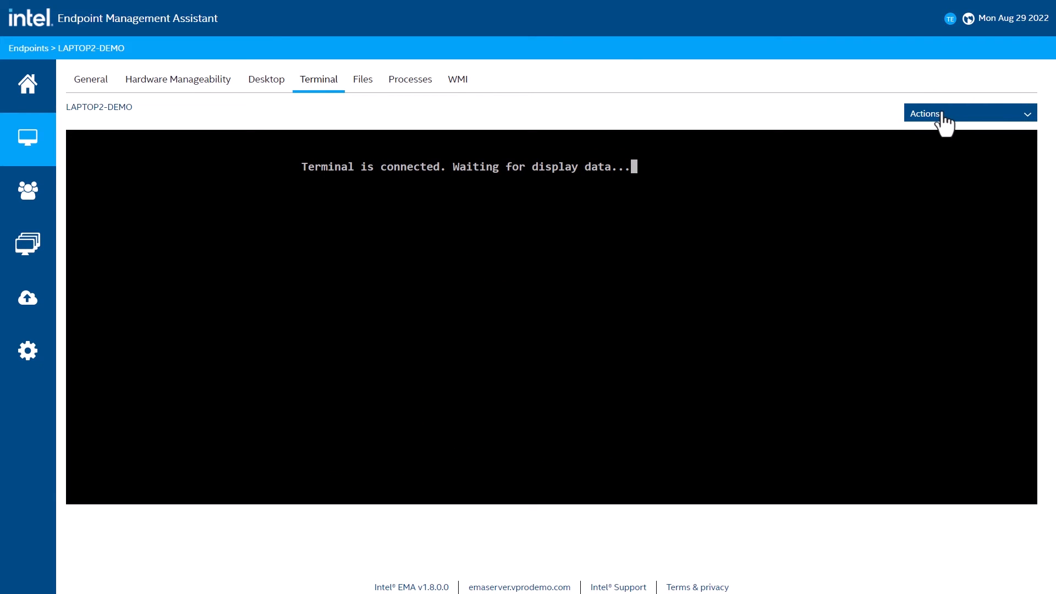
{"action": "left_click", "coordinate": [968, 112]}
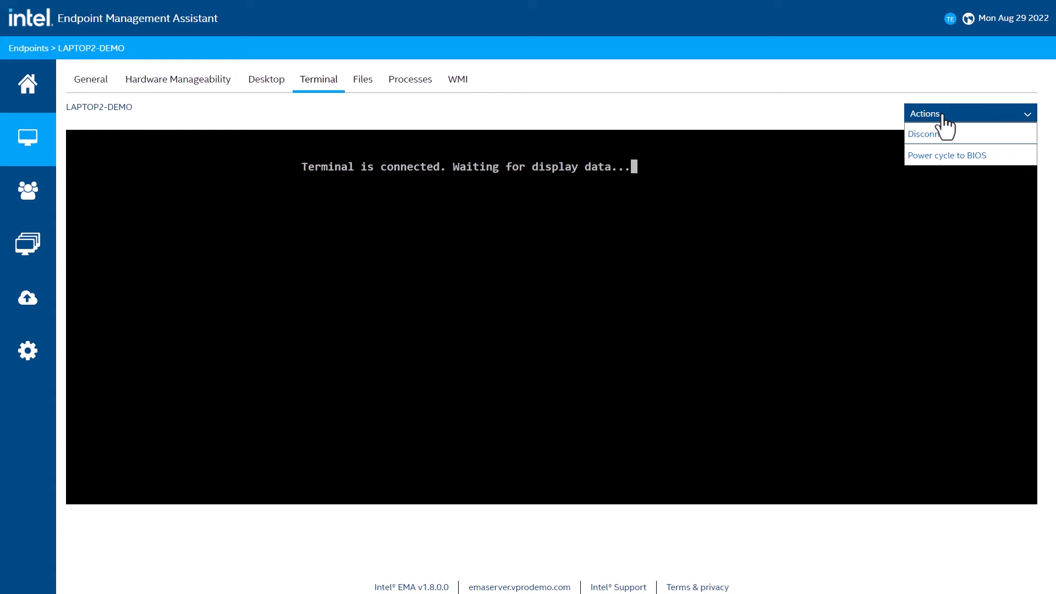
{"action": "left_click", "coordinate": [946, 155]}
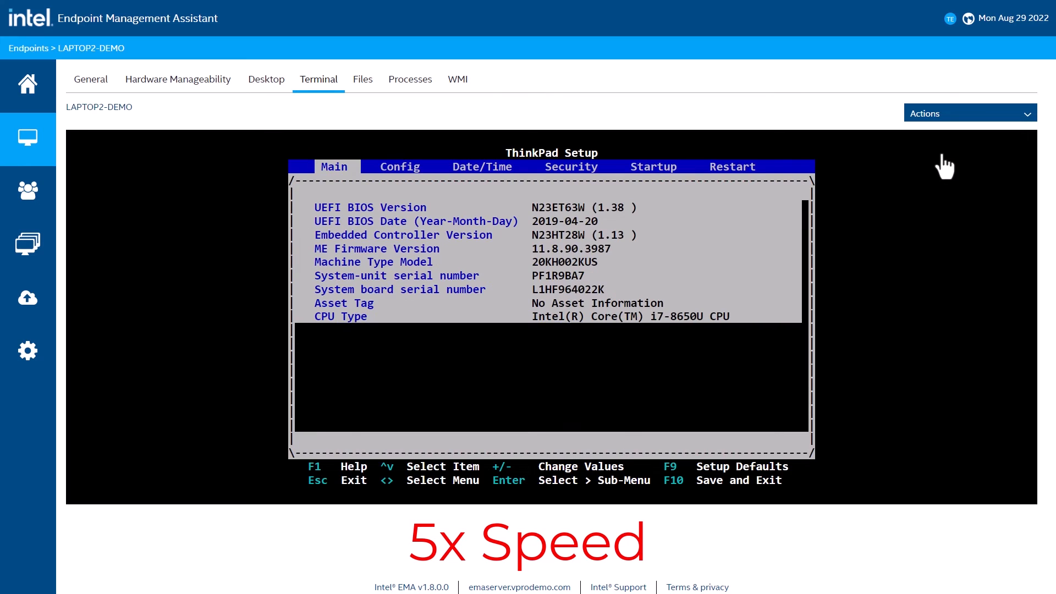
Browse ThinkPad Setup and exit it with Exit Saving Changes confirmed
{"action": "left_click", "coordinate": [399, 166]}
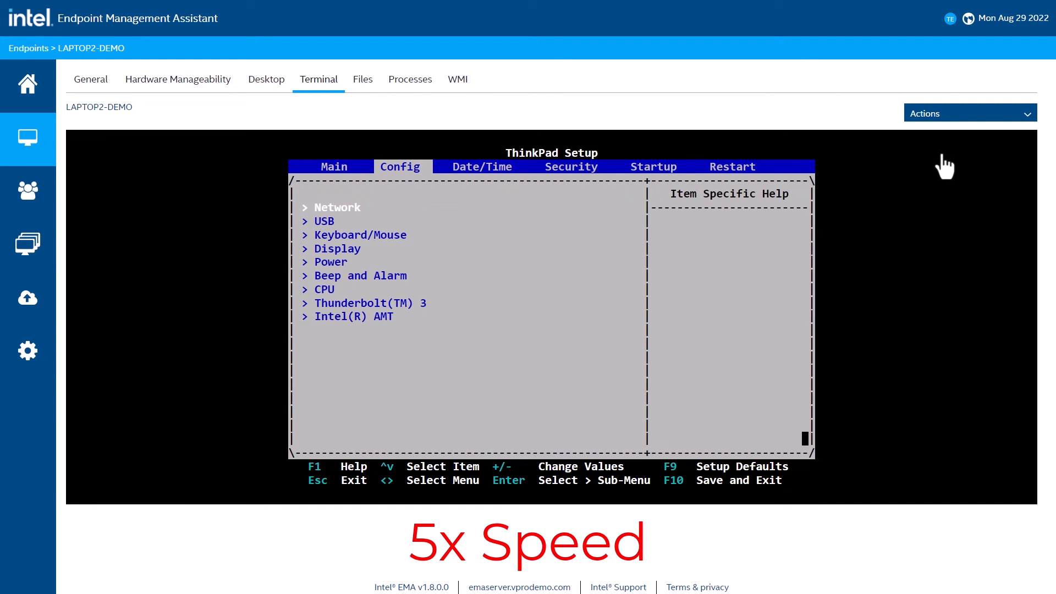
{"action": "left_click", "coordinate": [732, 166]}
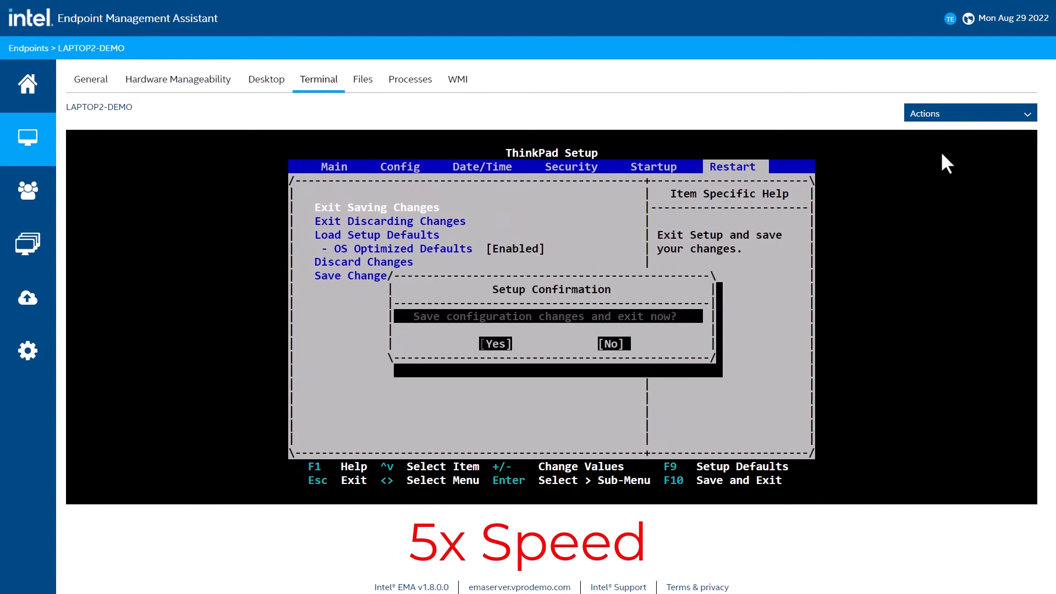
{"action": "left_click", "coordinate": [496, 343]}
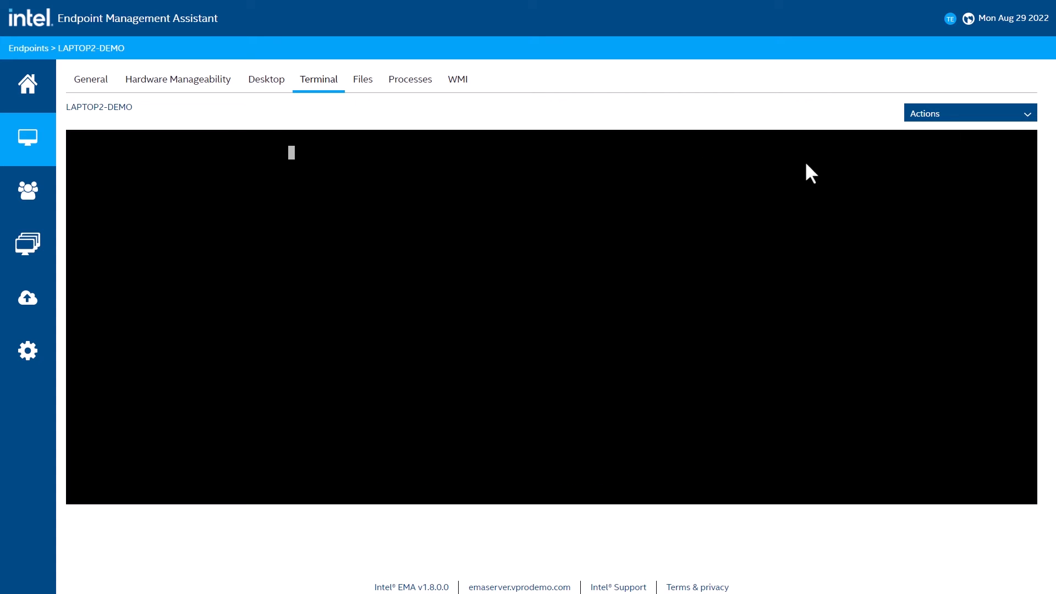
{"action": "mouse_move", "coordinate": [363, 78]}
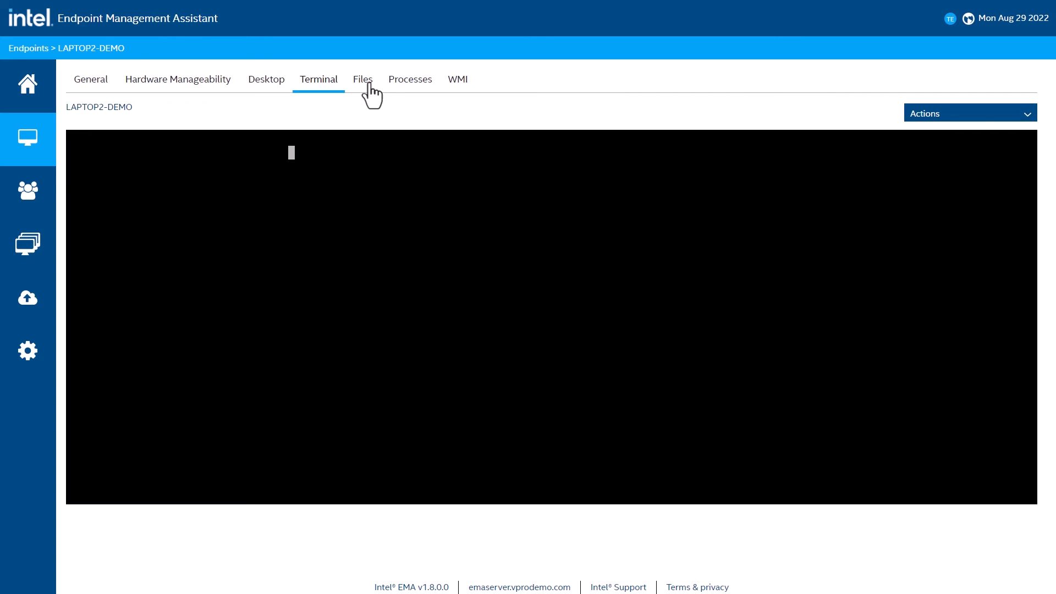
Open LAPTOP2-DEMO's remote file browser and navigate to C:\Windows
{"action": "left_click", "coordinate": [363, 78]}
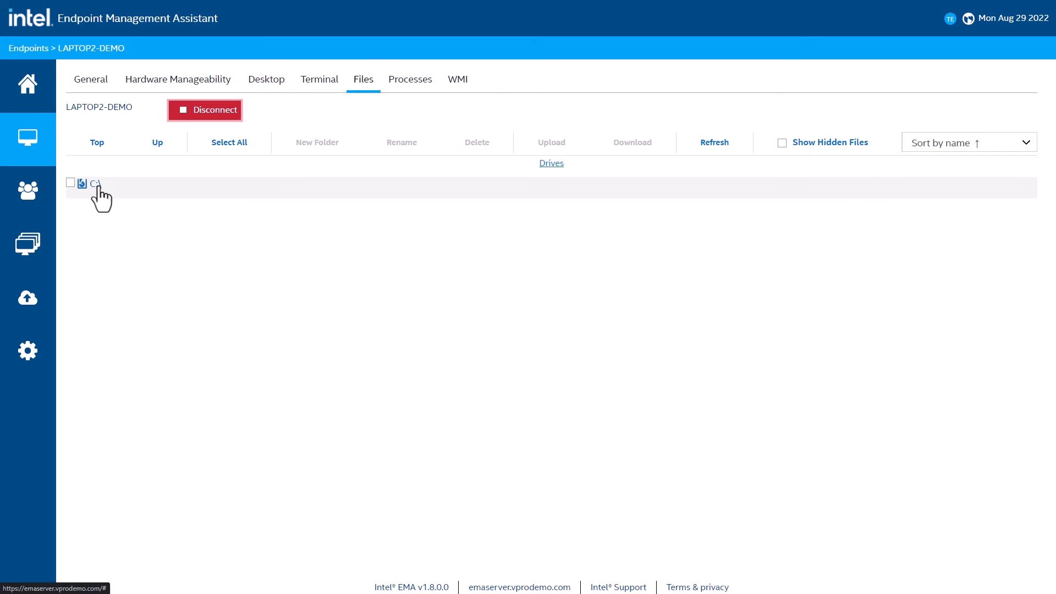
{"action": "left_click", "coordinate": [94, 183]}
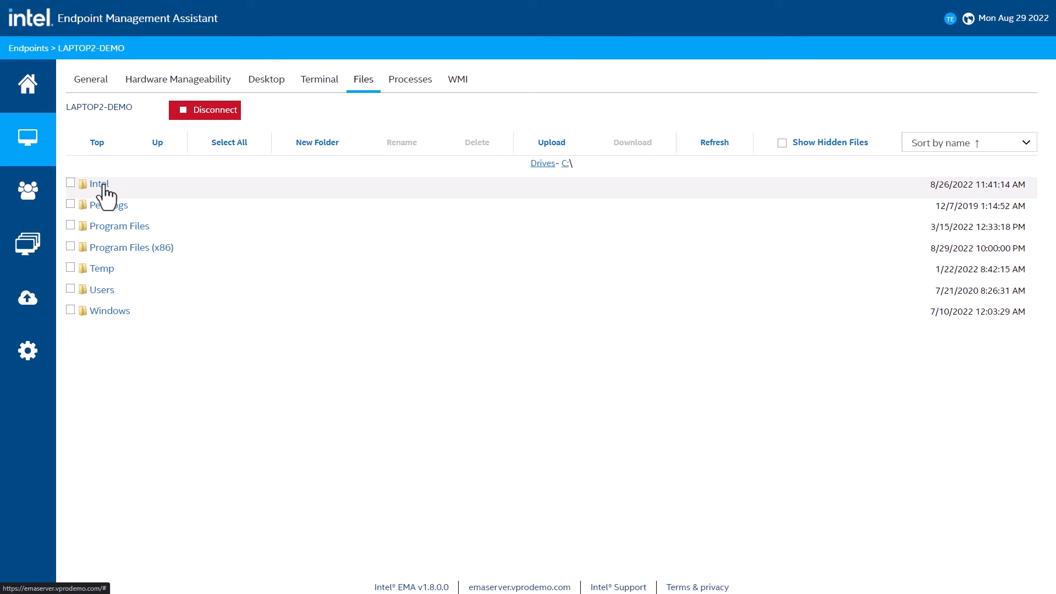
{"action": "mouse_move", "coordinate": [155, 239]}
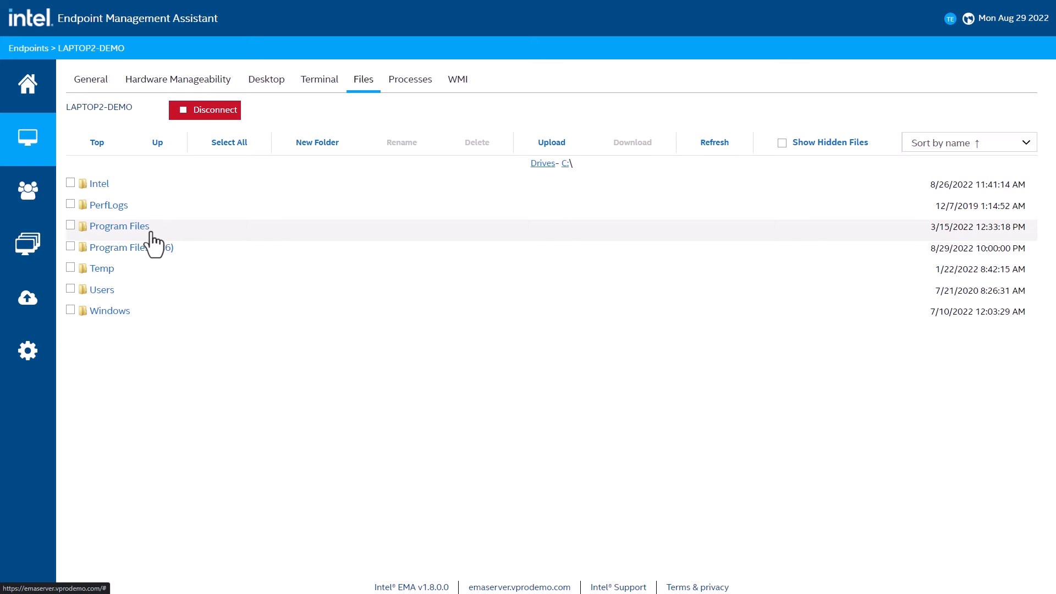
{"action": "mouse_move", "coordinate": [110, 311]}
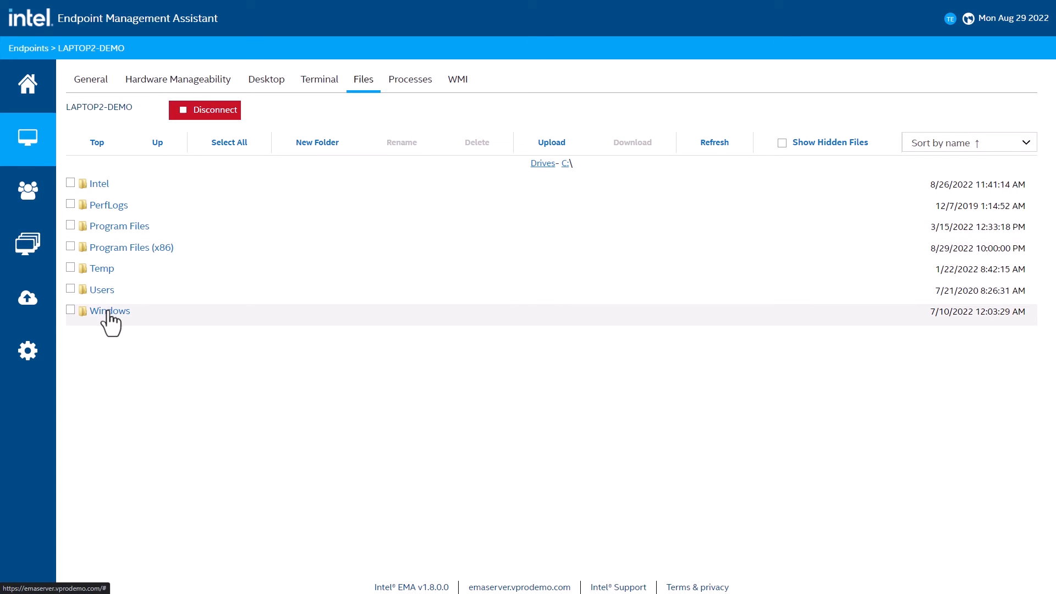
{"action": "left_click", "coordinate": [109, 310]}
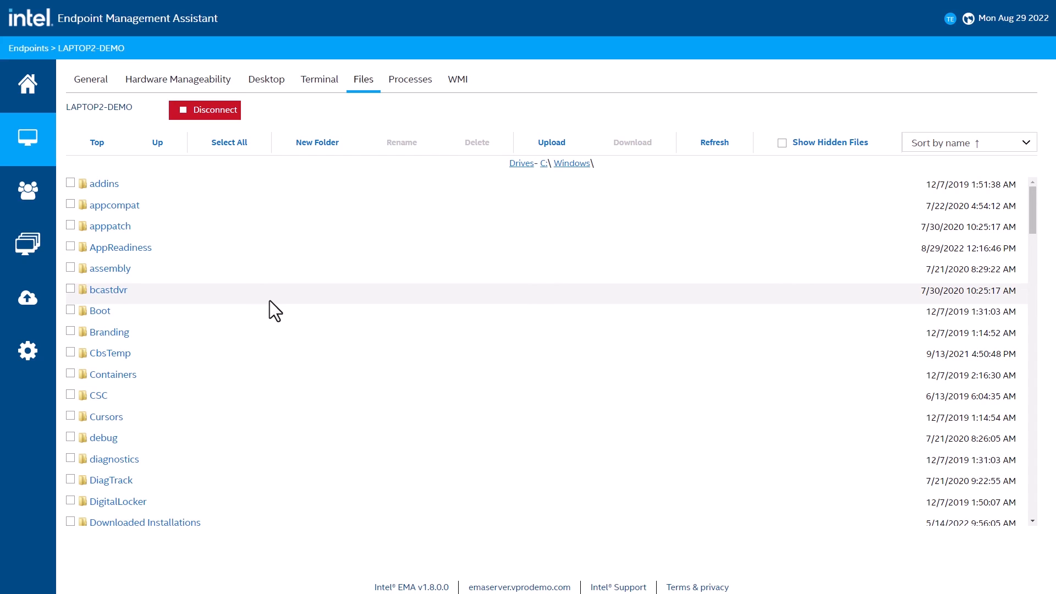
{"action": "mouse_move", "coordinate": [405, 175]}
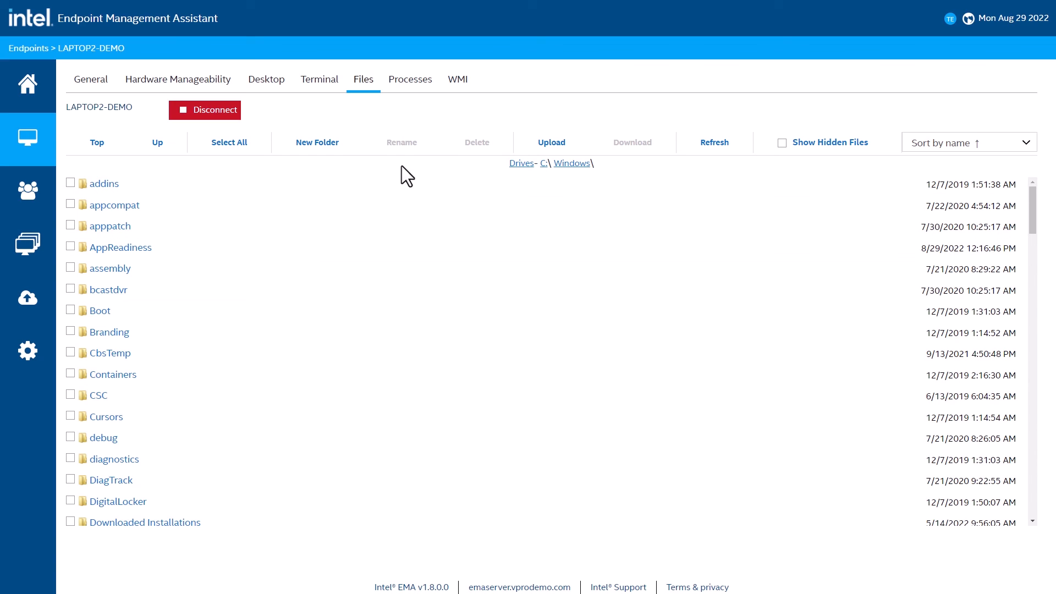
List LAPTOP2-DEMO's running processes, then open the WMI page holding a Win32_Process query
{"action": "left_click", "coordinate": [411, 79]}
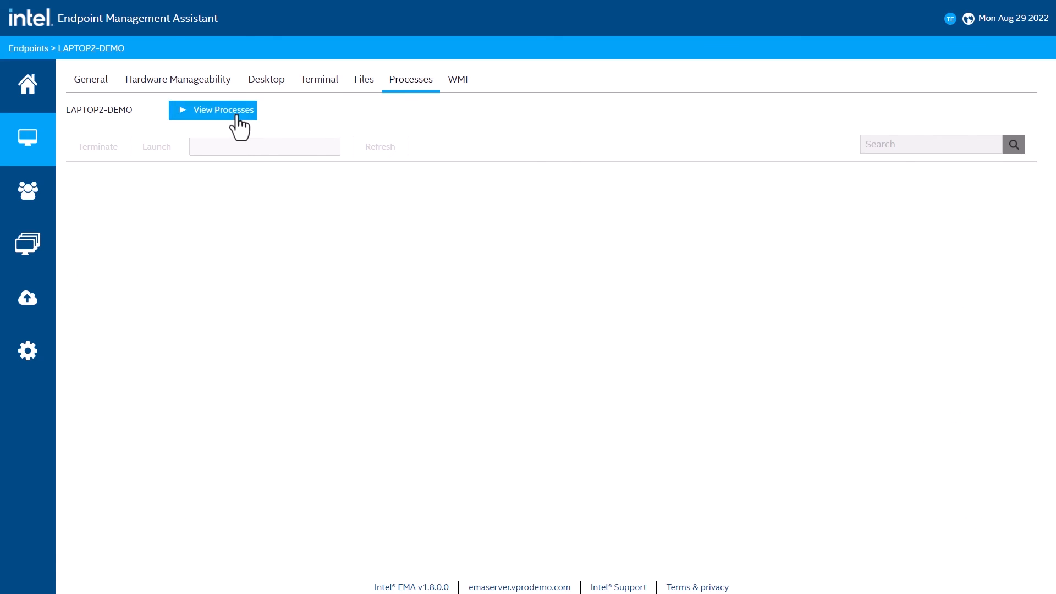
{"action": "left_click", "coordinate": [222, 110]}
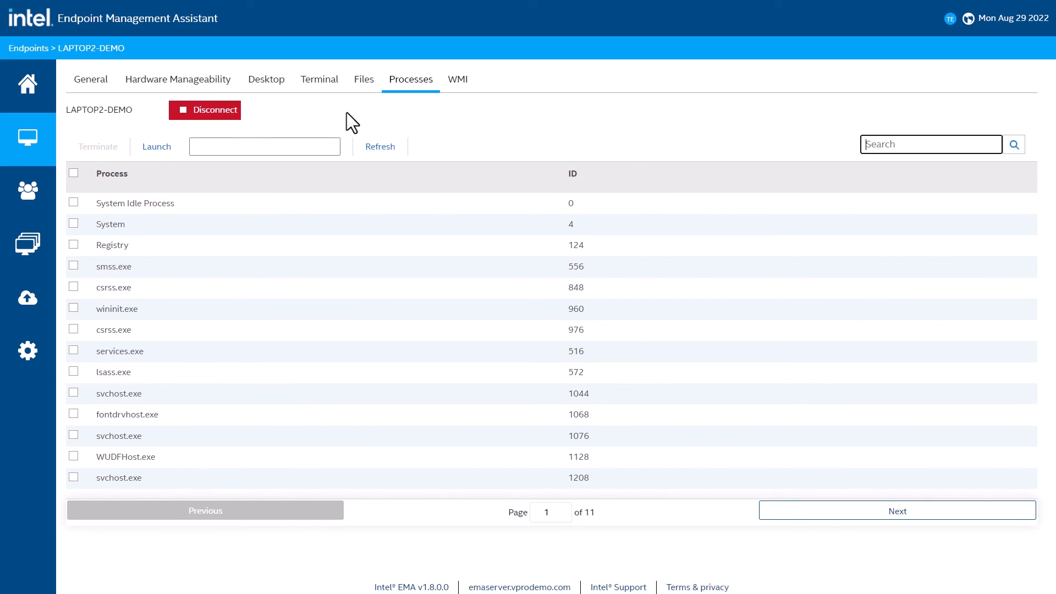
{"action": "mouse_move", "coordinate": [279, 124]}
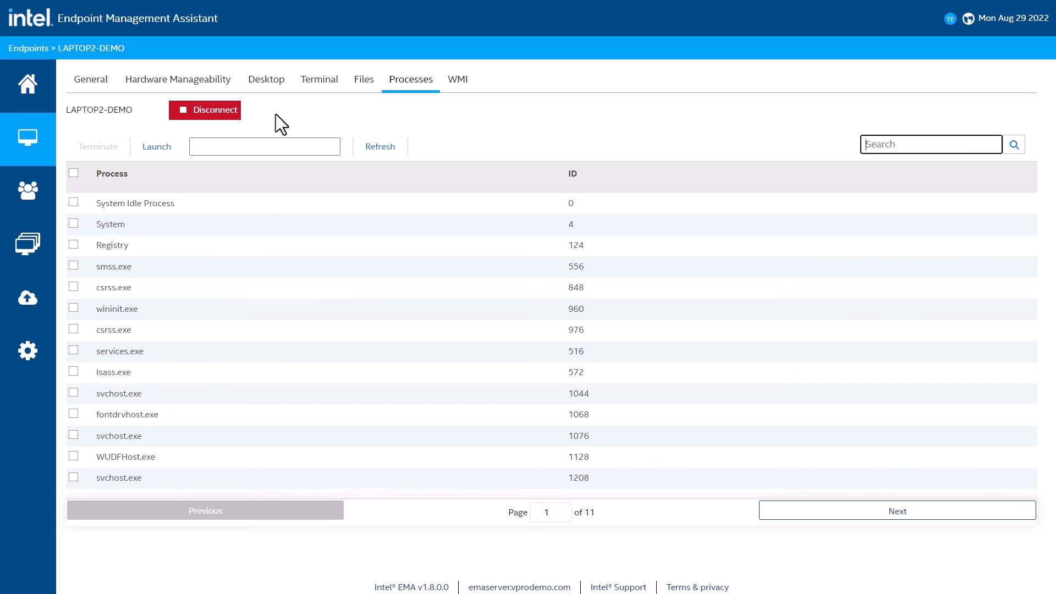
{"action": "left_click", "coordinate": [458, 78]}
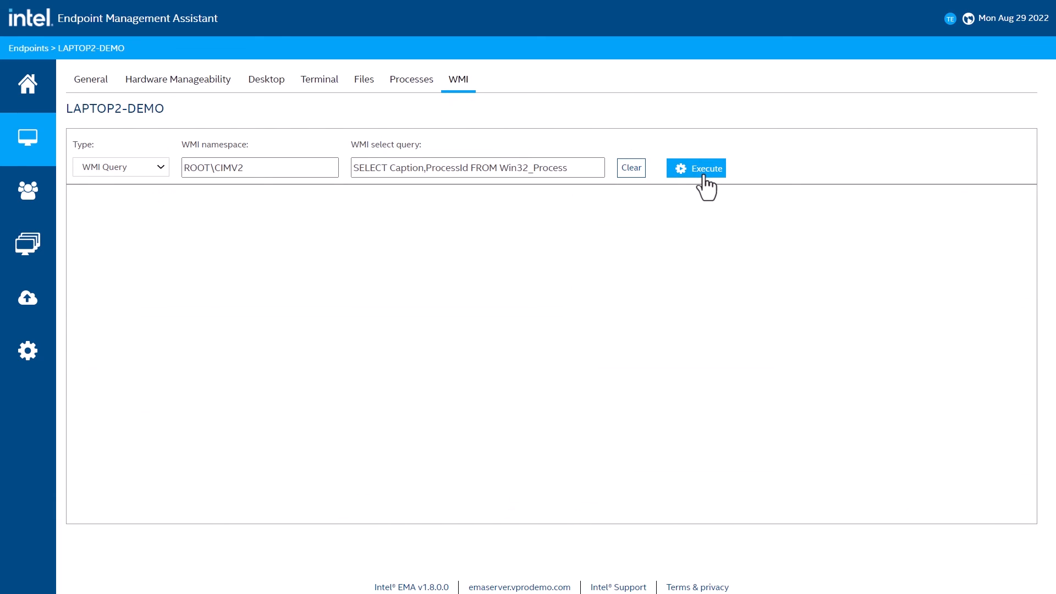
Execute the Win32_Process select query, returning 155 process captions and IDs
{"action": "left_click", "coordinate": [696, 168]}
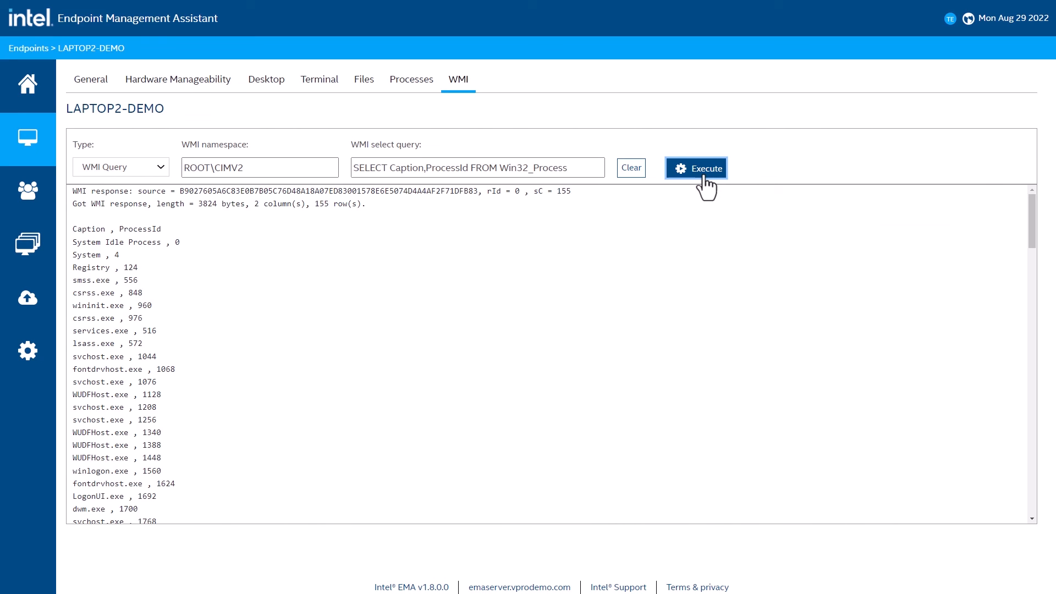
{"action": "mouse_move", "coordinate": [579, 140]}
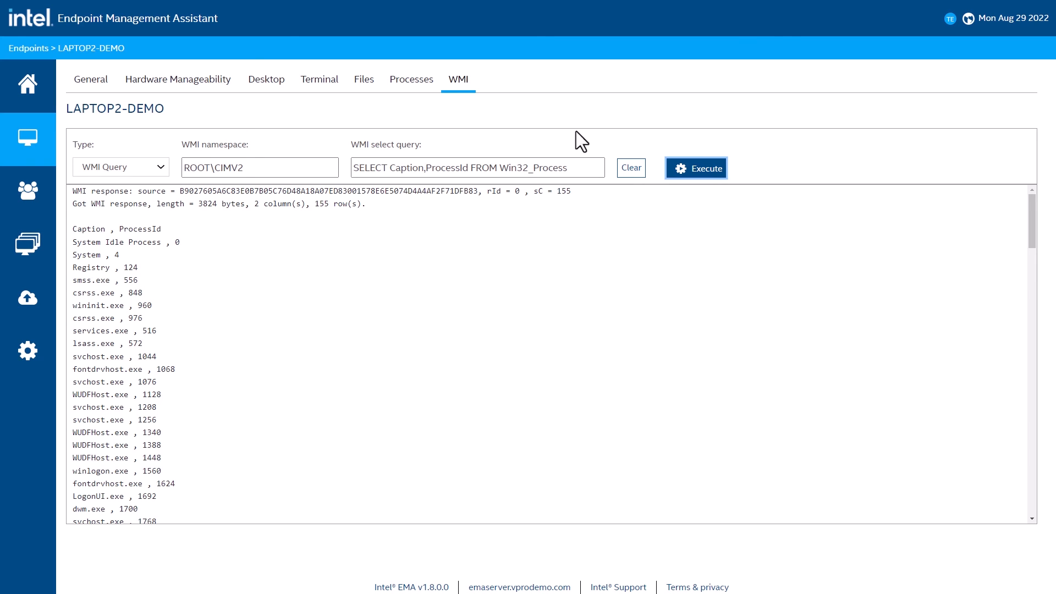
Go to the Overview page showing the Demo Tenant's users, endpoint groups and endpoints
{"action": "left_click", "coordinate": [27, 84]}
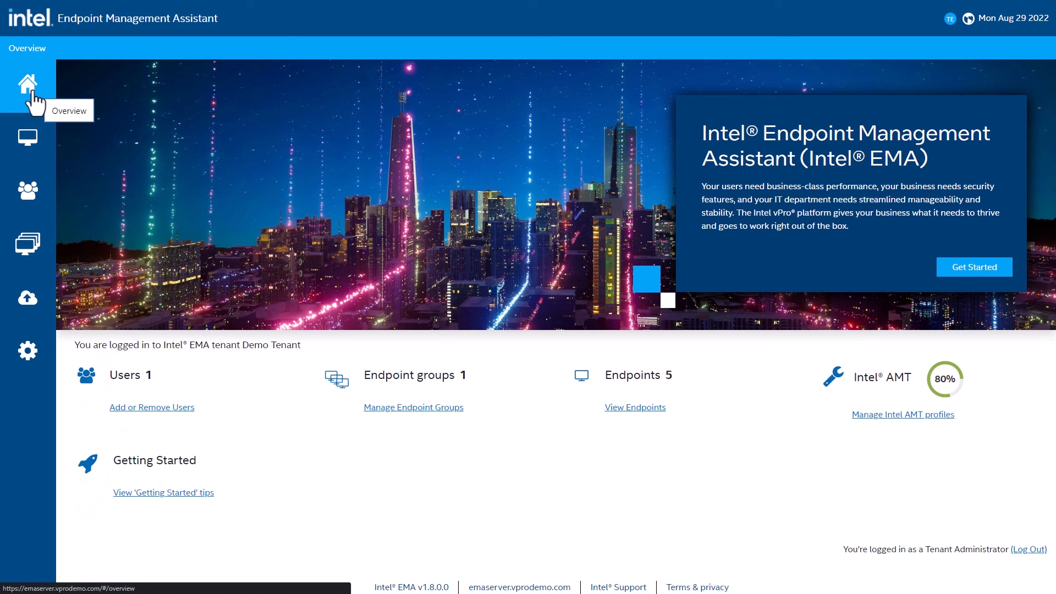
{"action": "mouse_move", "coordinate": [525, 463]}
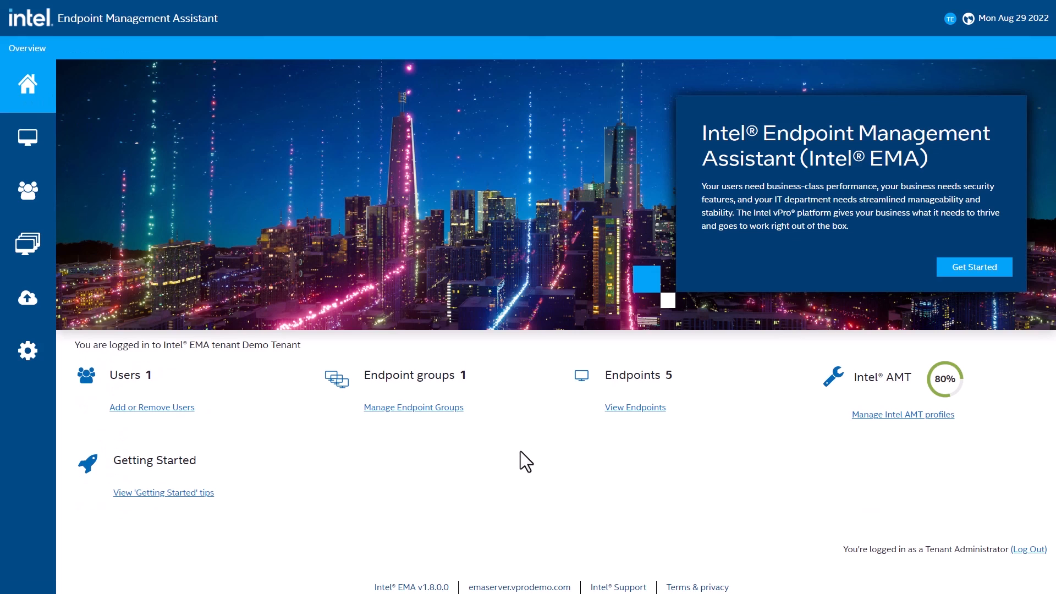